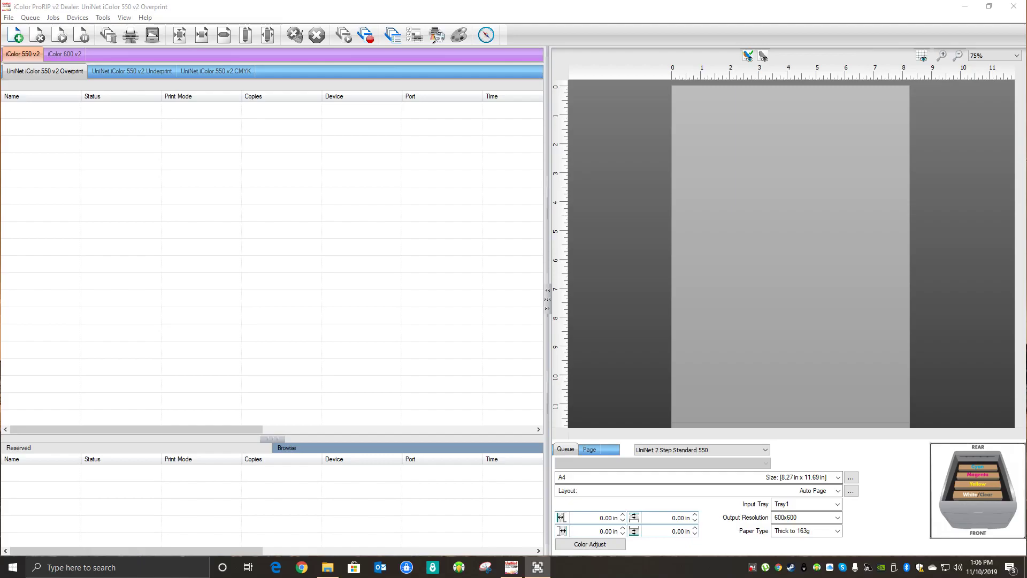
{"action": "mouse_move", "coordinate": [590, 243]}
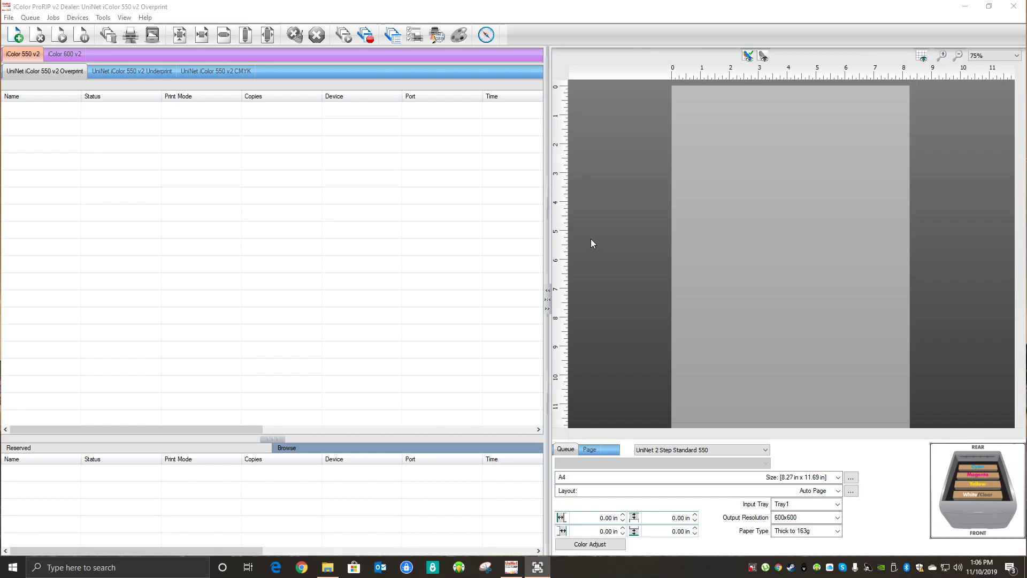
{"action": "mouse_move", "coordinate": [585, 234]}
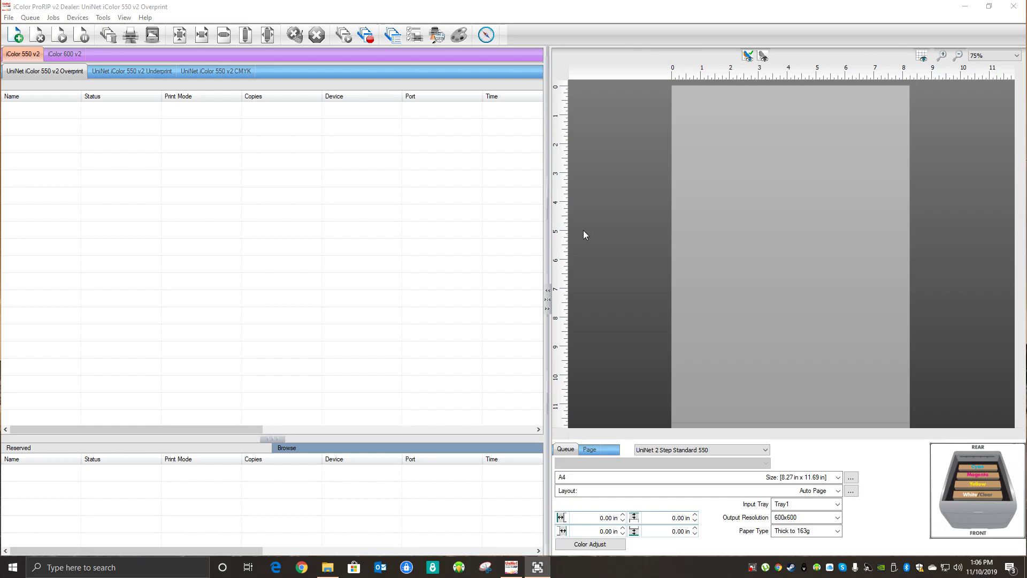
{"action": "mouse_move", "coordinate": [571, 231]}
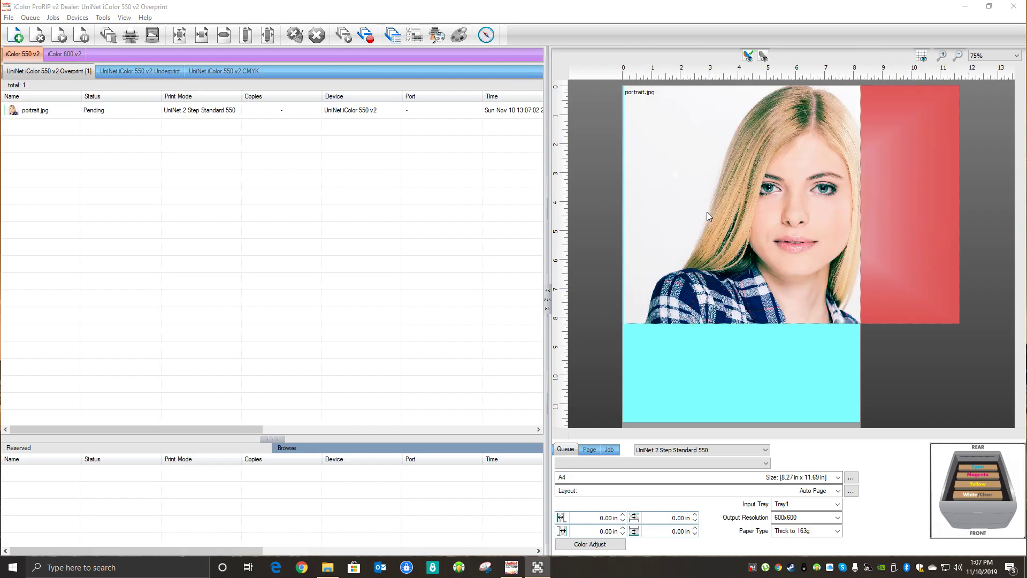
- Select the imported portrait job and send it to Fluid Mask Lite for background removal
{"action": "left_click", "coordinate": [178, 35]}
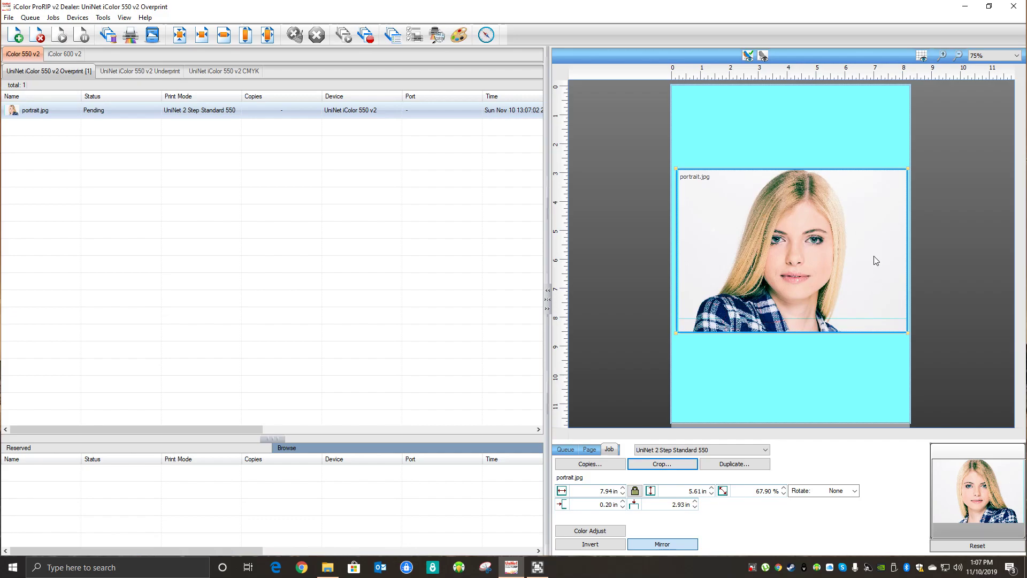
{"action": "mouse_move", "coordinate": [957, 235]}
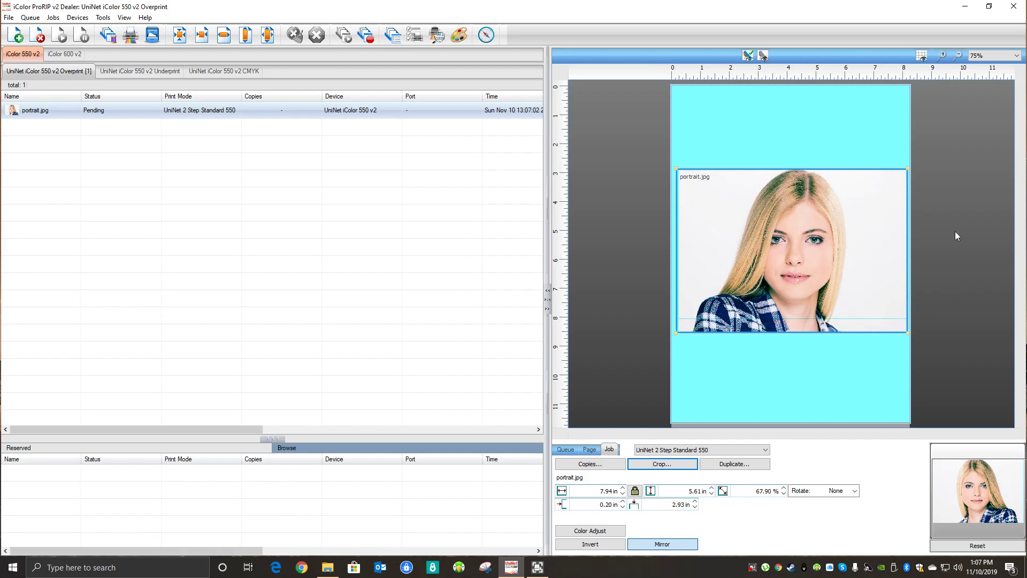
{"action": "mouse_move", "coordinate": [915, 376]}
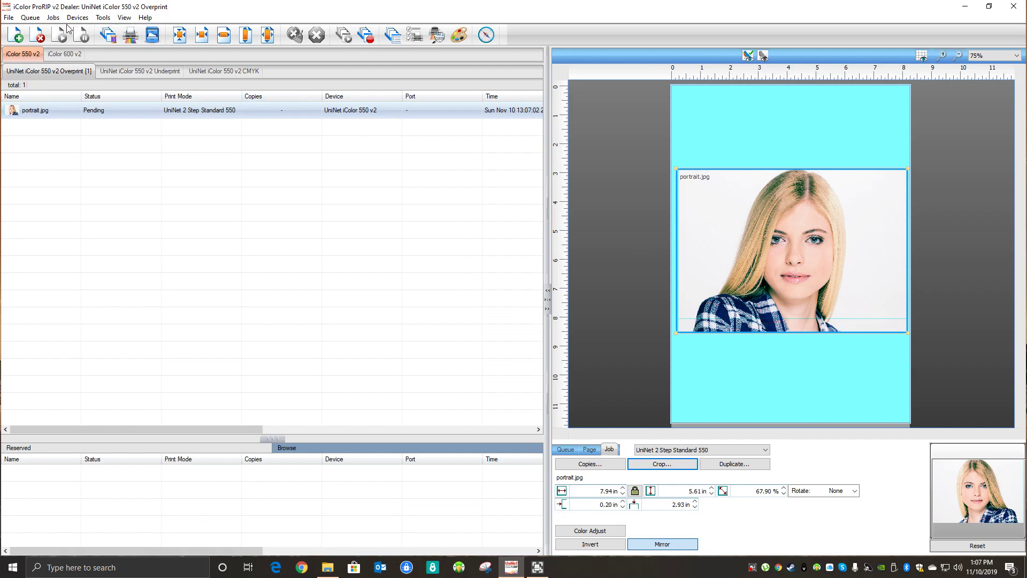
{"action": "left_click", "coordinate": [52, 17]}
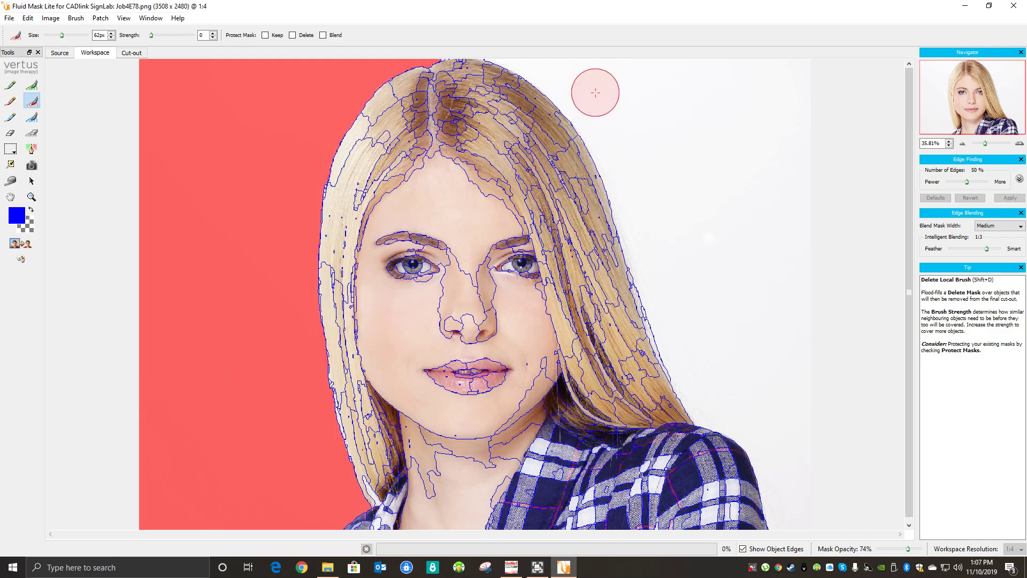
- Paint the remaining white background with the Delete Local Brush and go to save the cutout
{"action": "left_click_drag", "start_coordinate": [595, 93], "coordinate": [758, 327]}
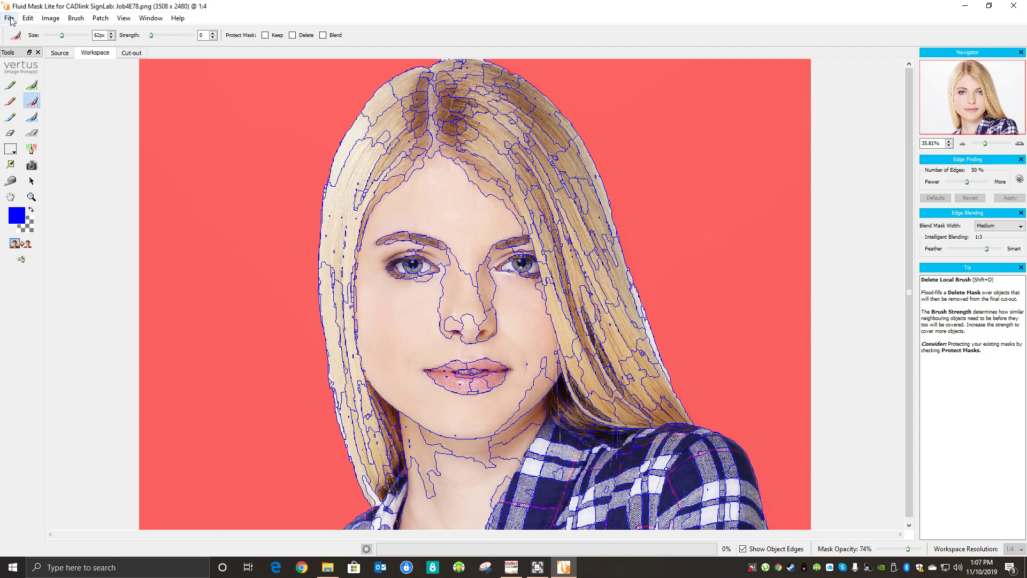
{"action": "left_click", "coordinate": [9, 18]}
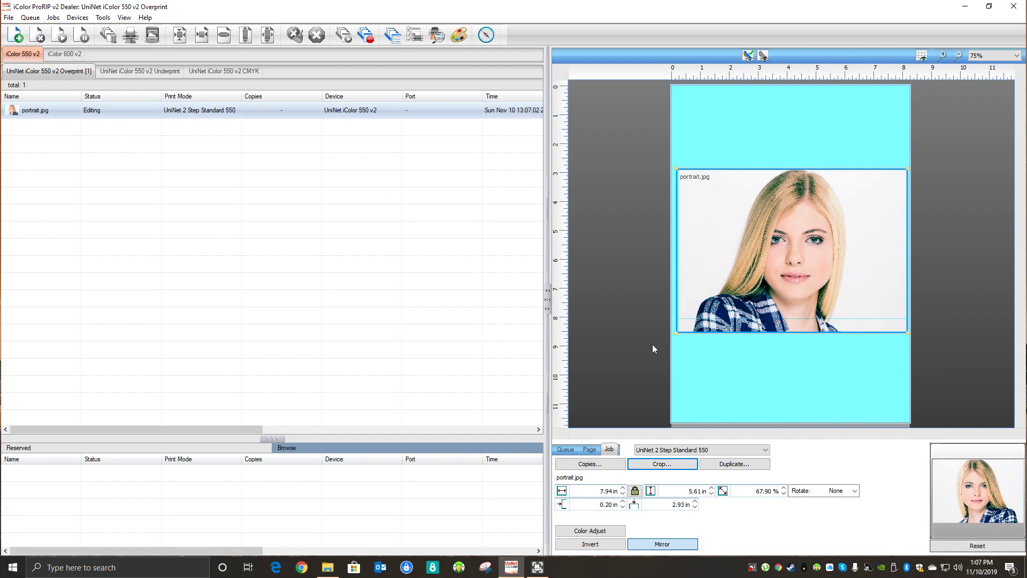
{"action": "mouse_move", "coordinate": [851, 255]}
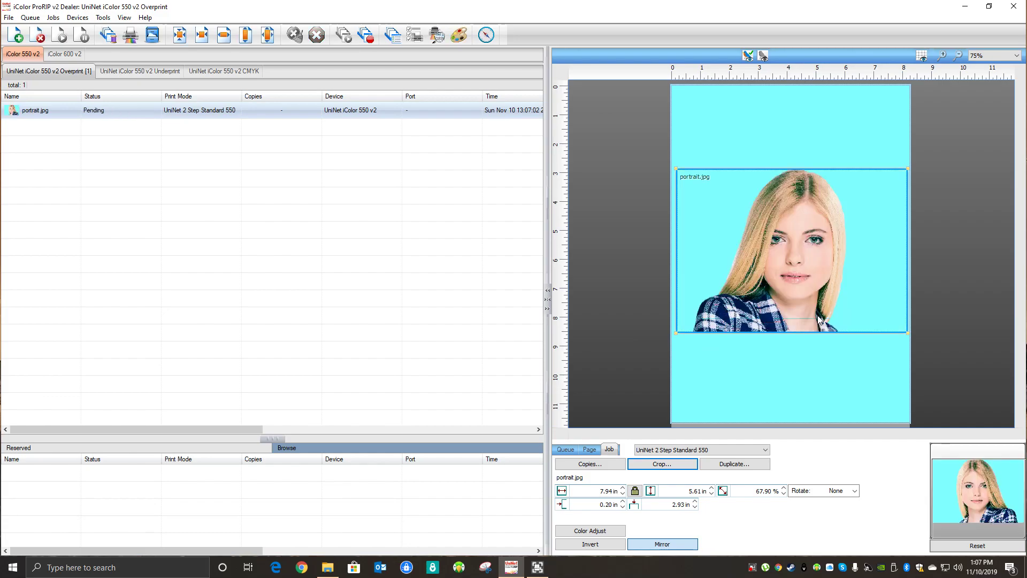
{"action": "mouse_move", "coordinate": [682, 320]}
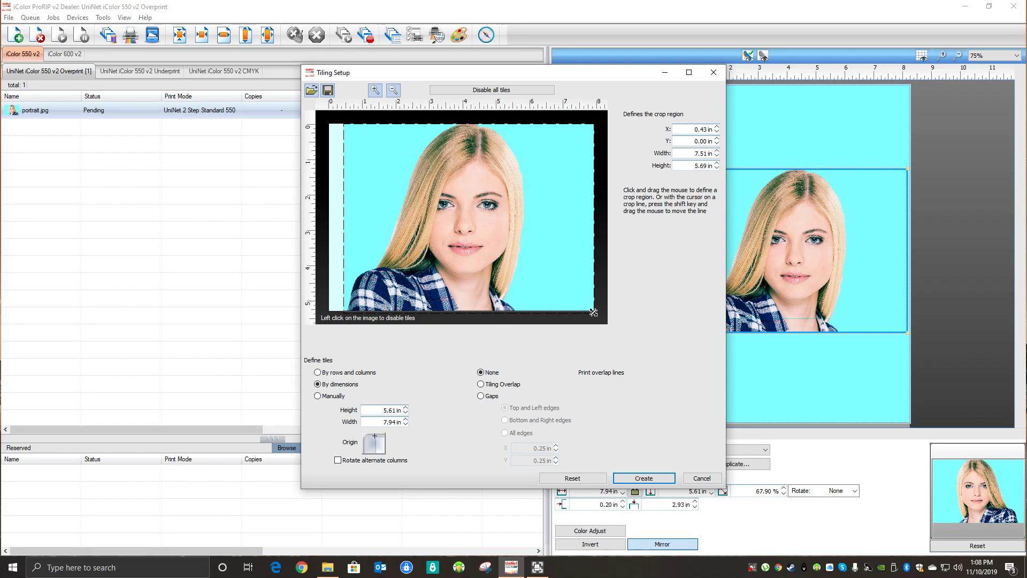
- Drag the crop rectangle's right edge inward and create the single cropped tile (about 5.92 × 5.53 in)
{"action": "left_click_drag", "start_coordinate": [593, 312], "coordinate": [531, 308]}
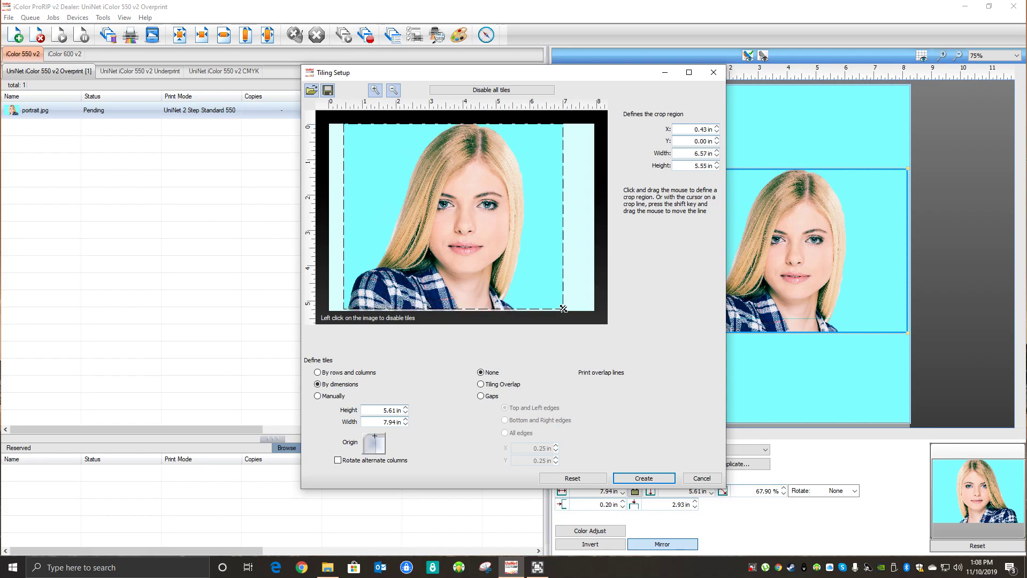
{"action": "left_click", "coordinate": [643, 477]}
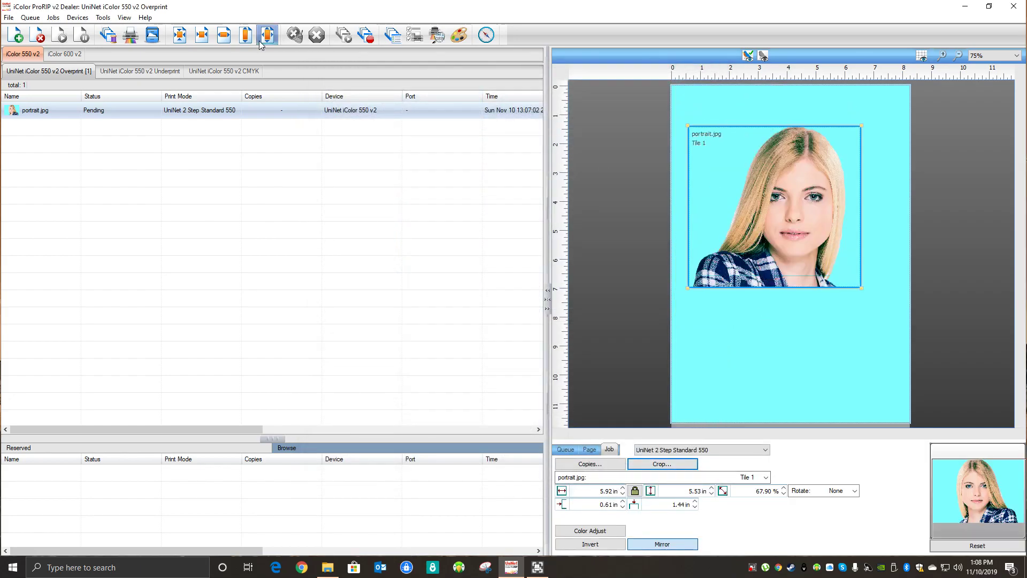
- Fit the cropped portrait to full A4 width (about 8.27 × 7.73 in, 94.85%) and return to the Page tab
{"action": "left_click", "coordinate": [246, 34]}
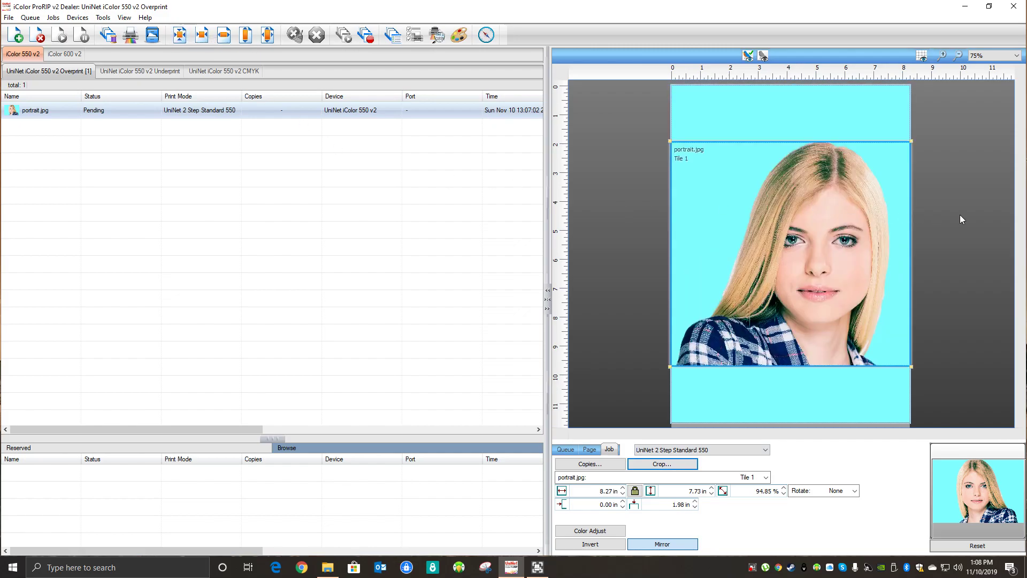
{"action": "left_click", "coordinate": [589, 449]}
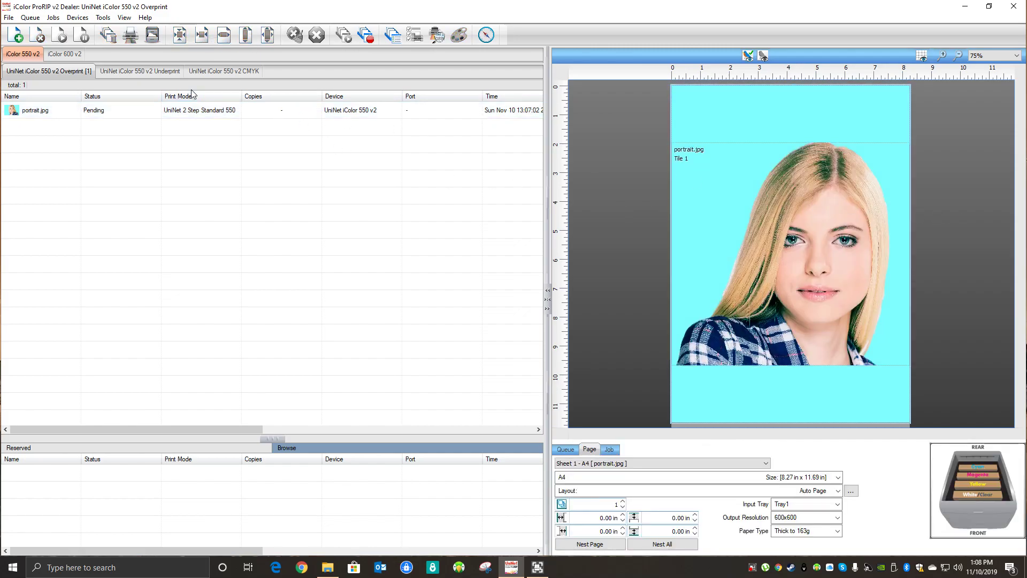